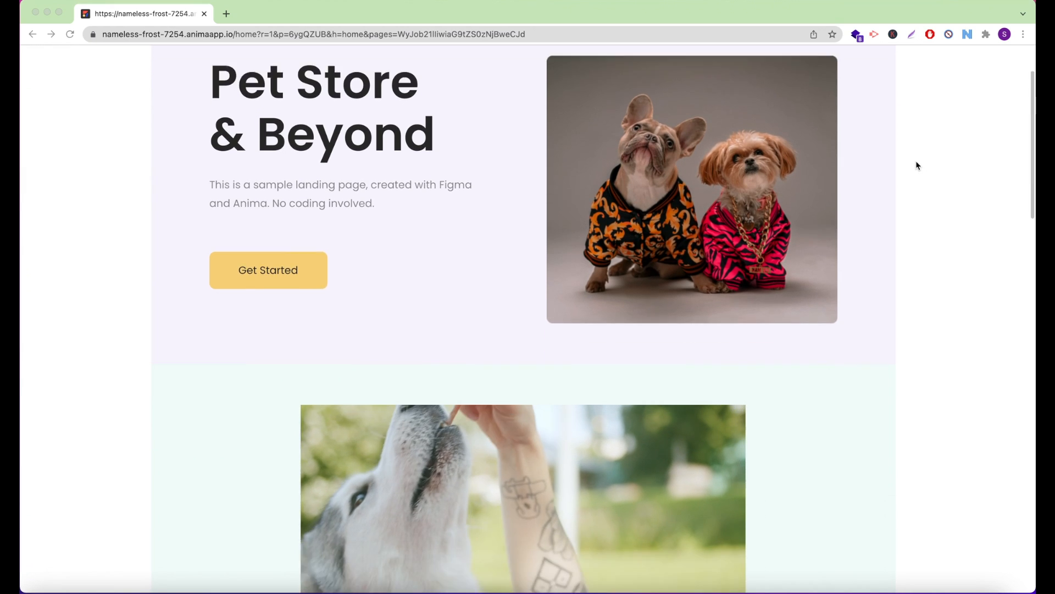
scroll(down, 3)
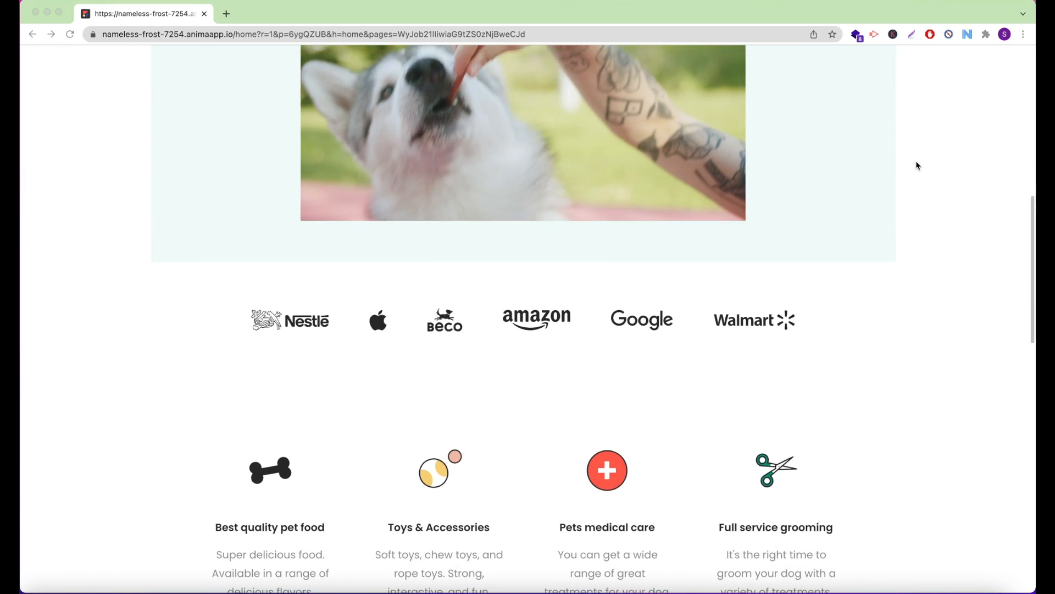
scroll(down, 3)
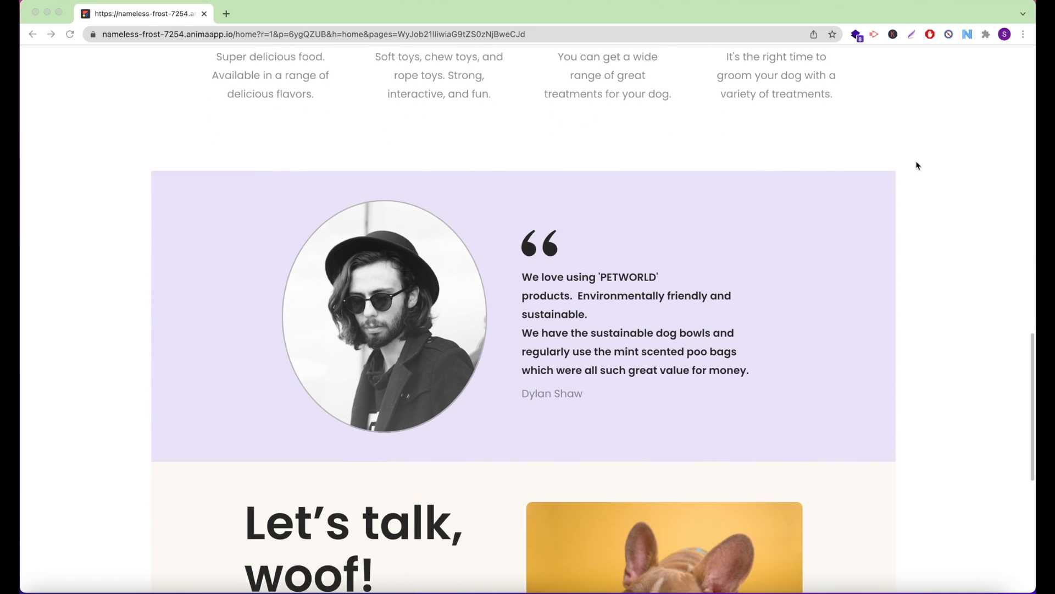
scroll(down, 3)
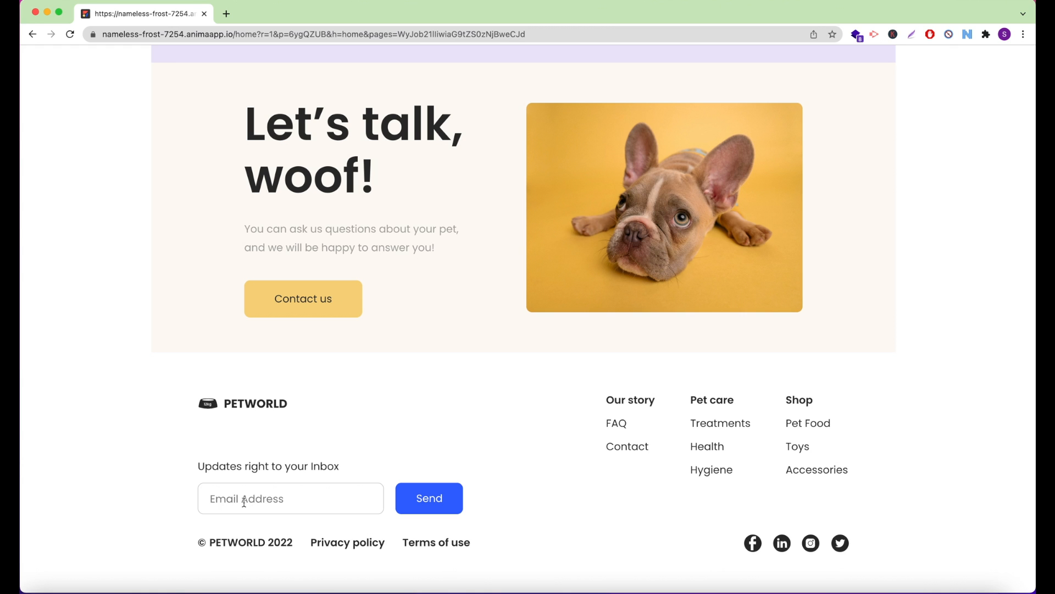
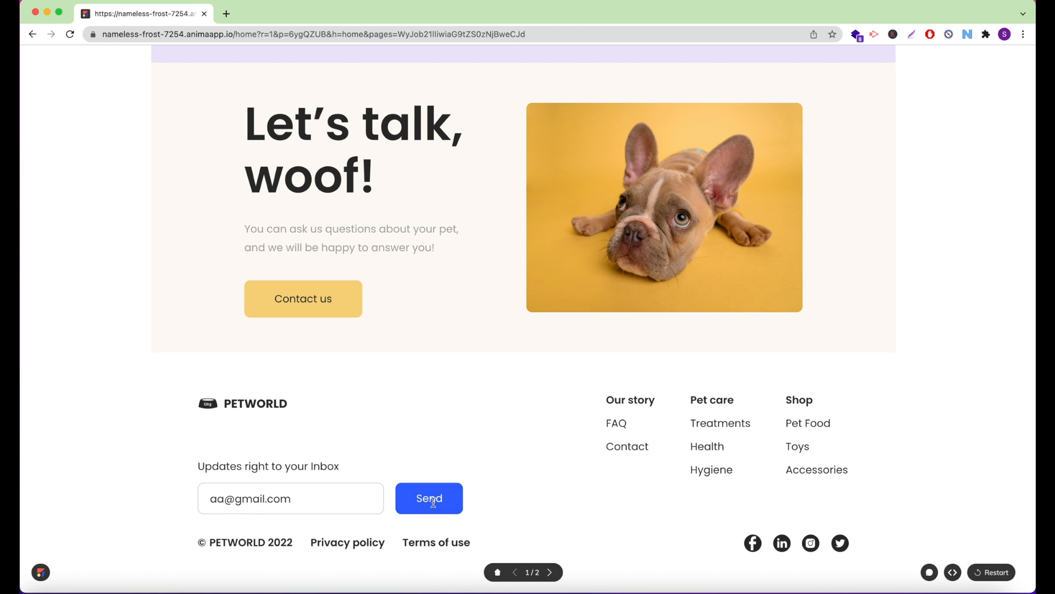
scroll(up, 3)
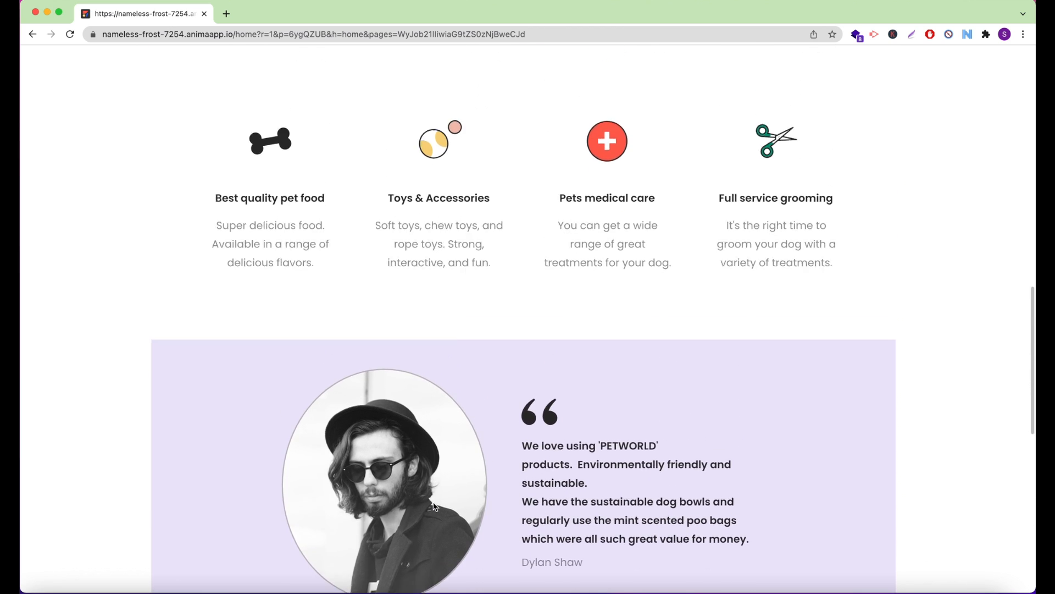
scroll(up, 3)
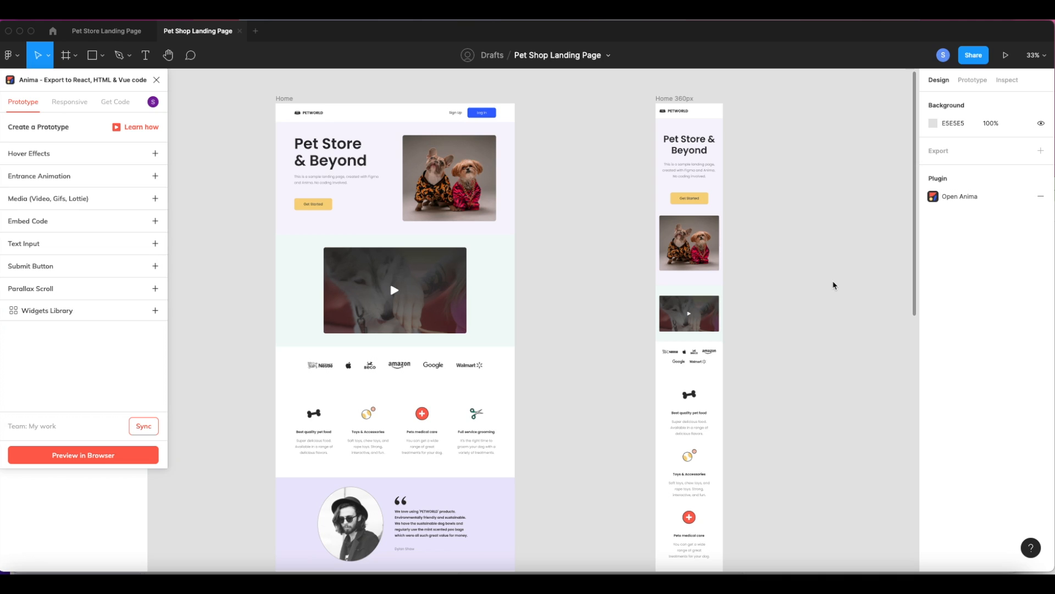
mouse_move(836, 286)
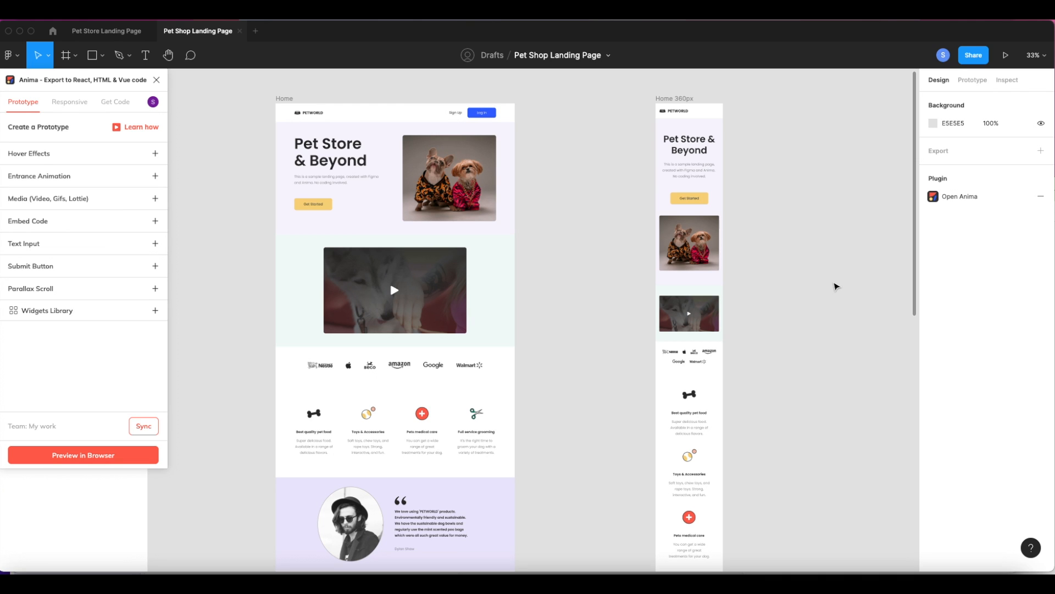
- Select the Home frame on the canvas to check its Flow 1 starting point
click(349, 140)
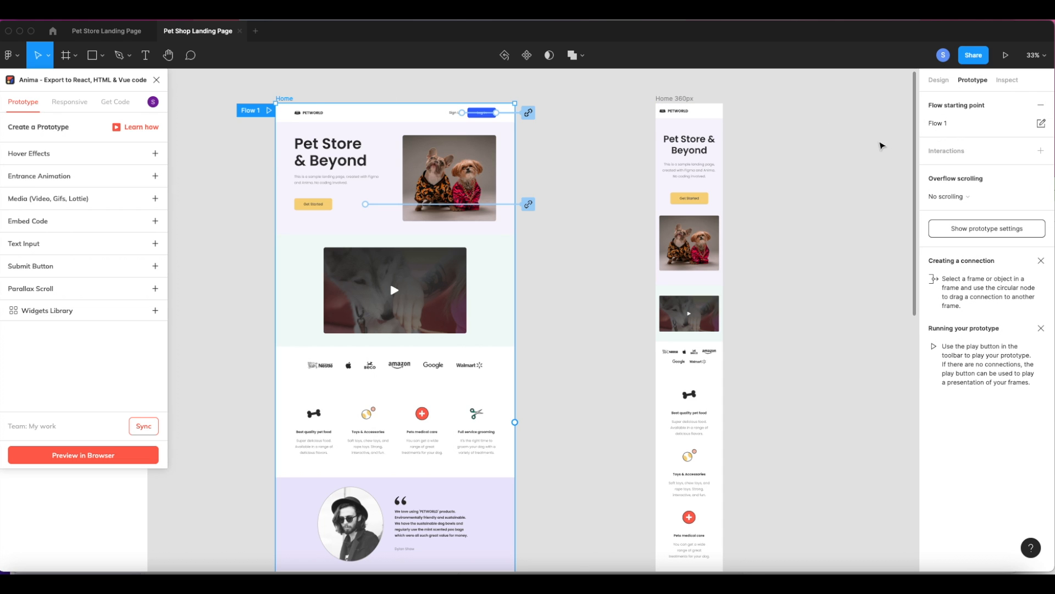
mouse_move(607, 225)
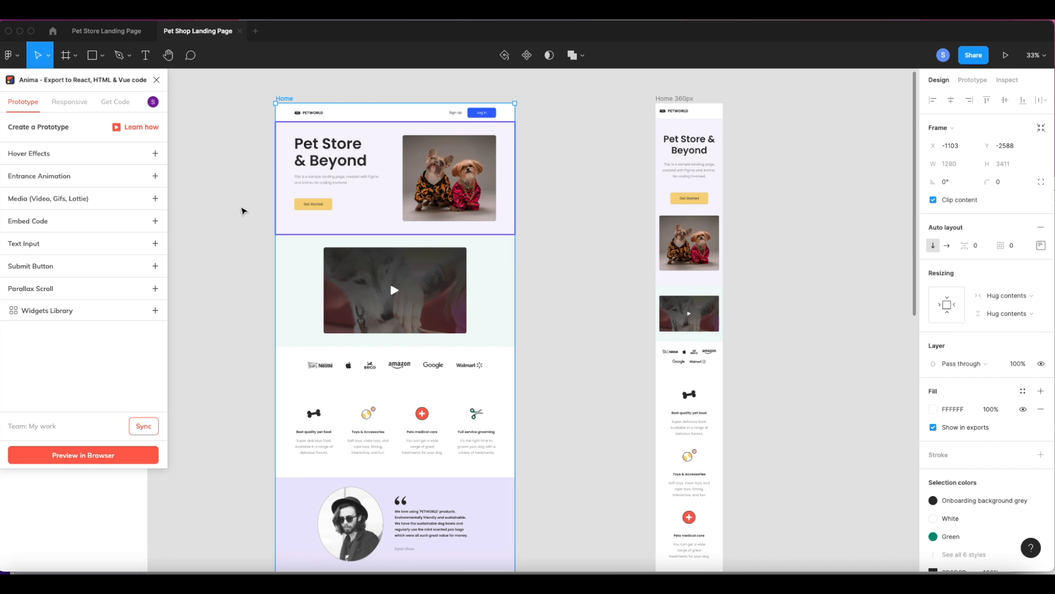
- Add Home and Home 360px as responsive breakpoints and preview the page in the browser
click(69, 102)
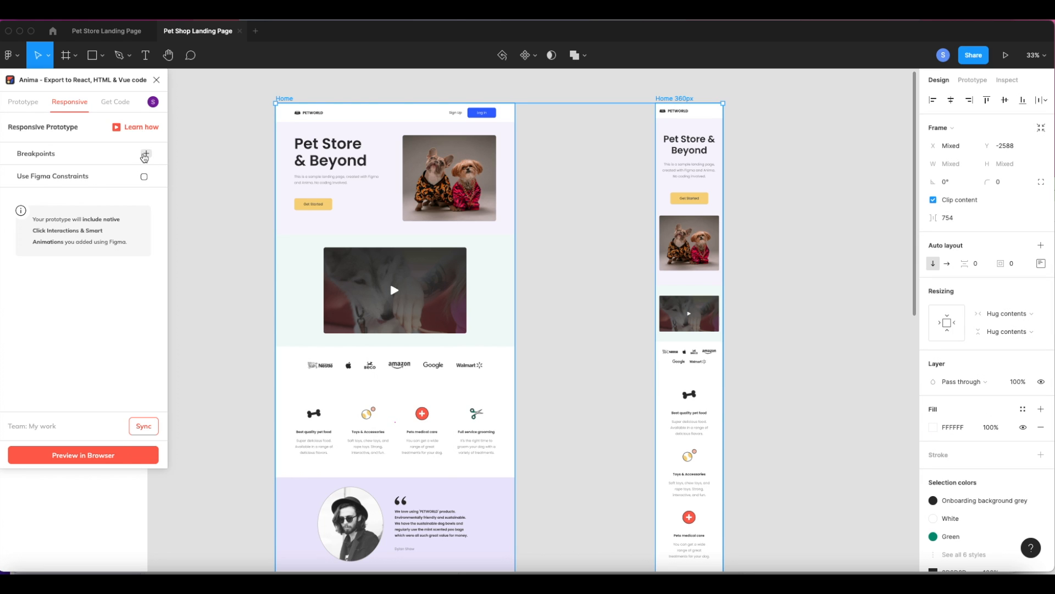
click(145, 153)
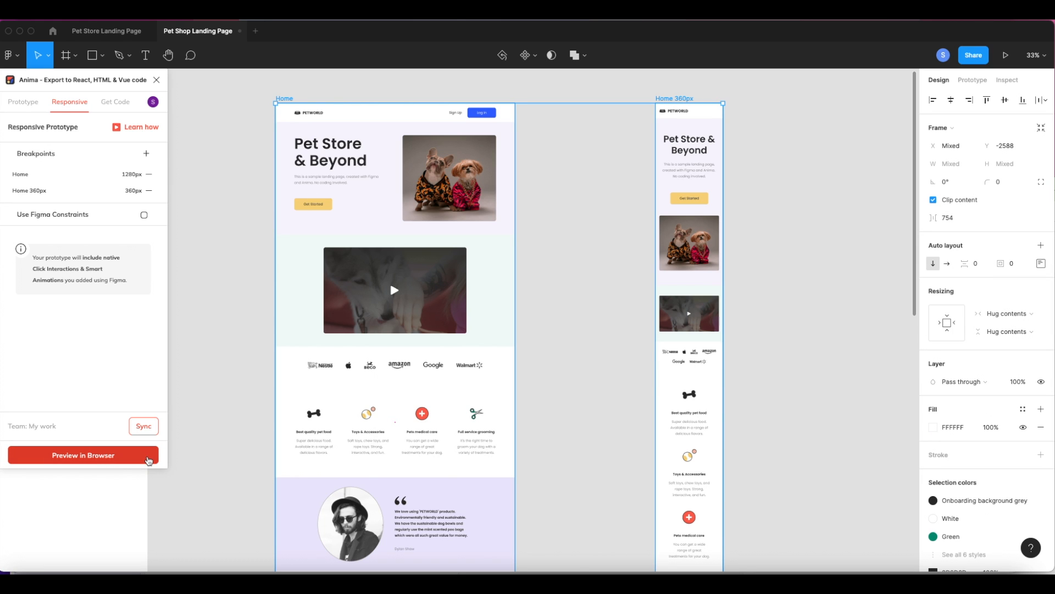
click(83, 455)
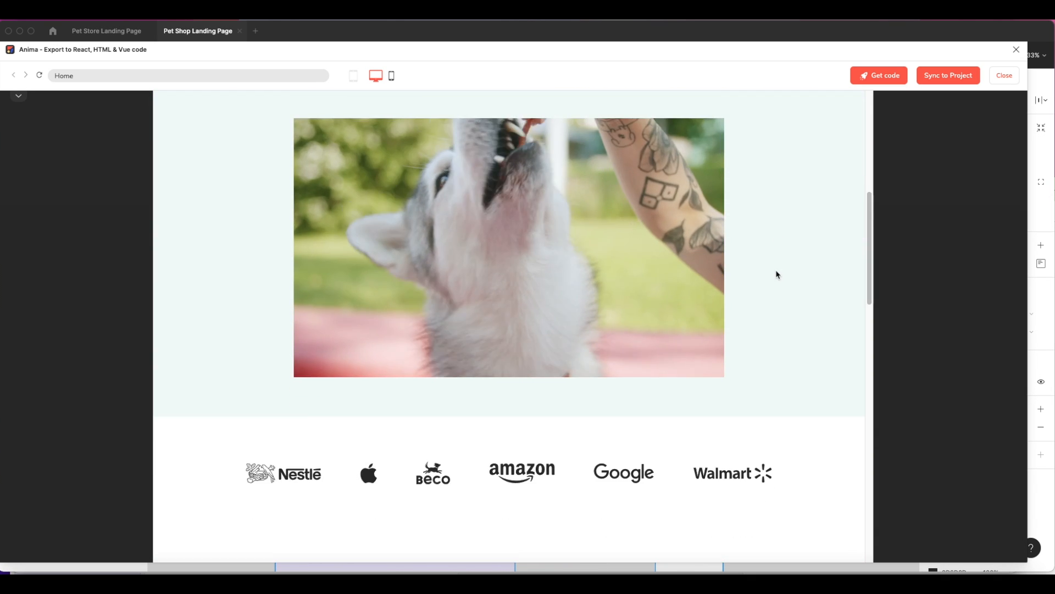
scroll(down, 3)
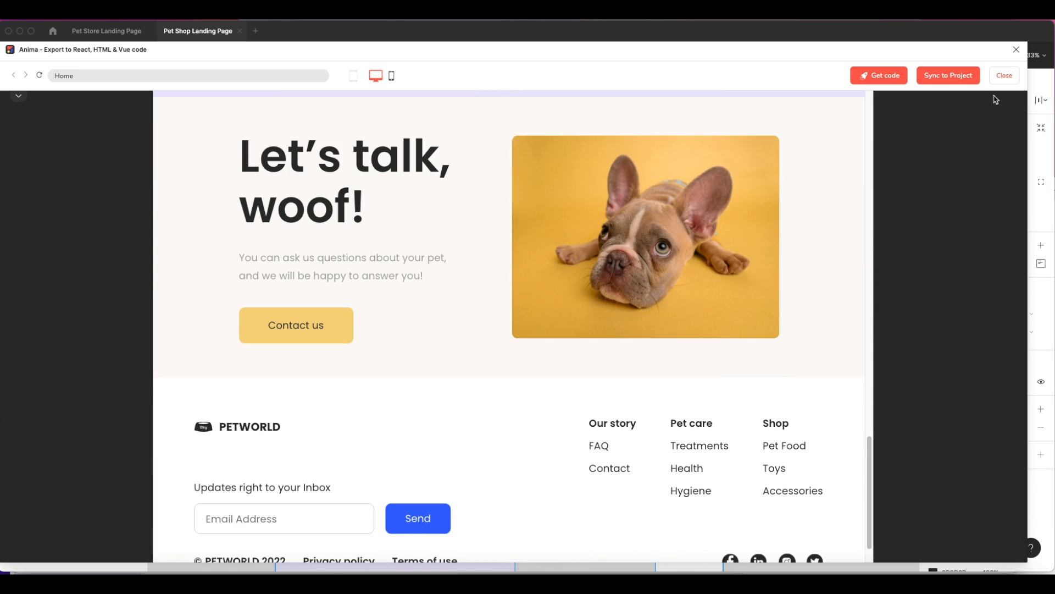
- Sync the design to a new Anima project named Pet Shop
click(947, 75)
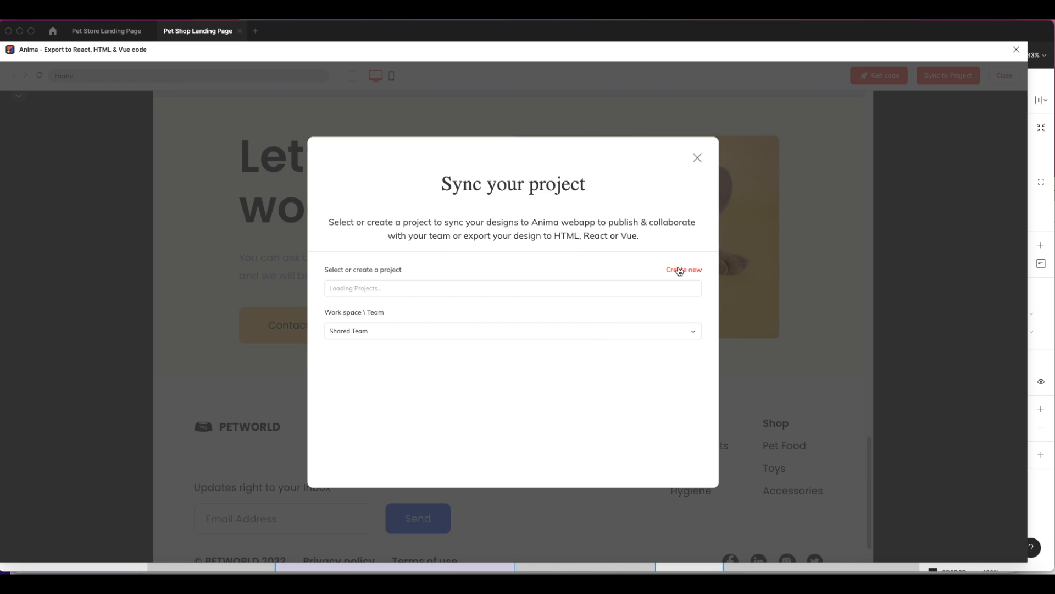
click(684, 269)
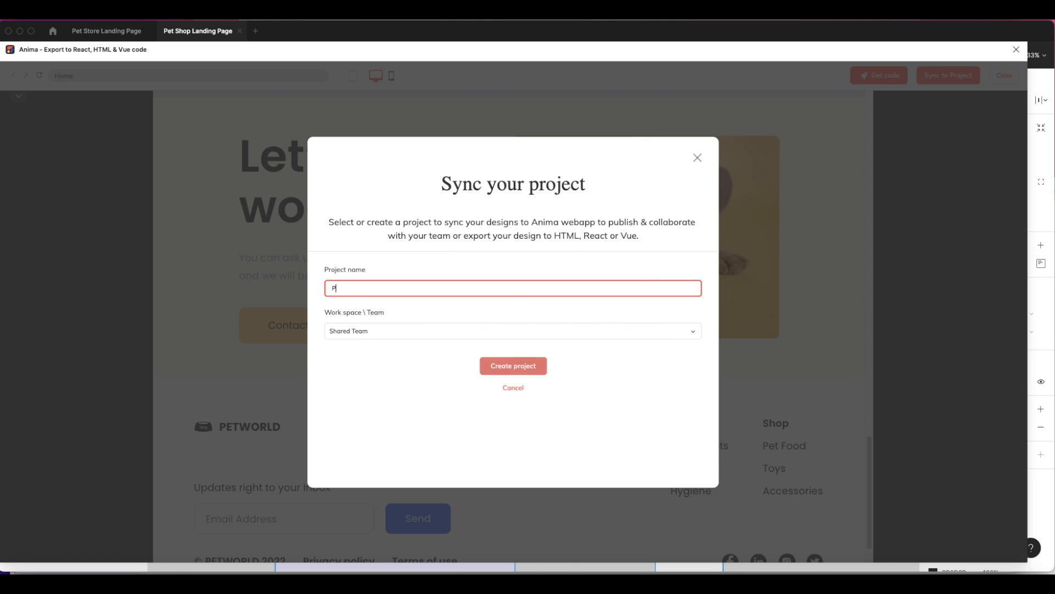
text(Pet Shop)
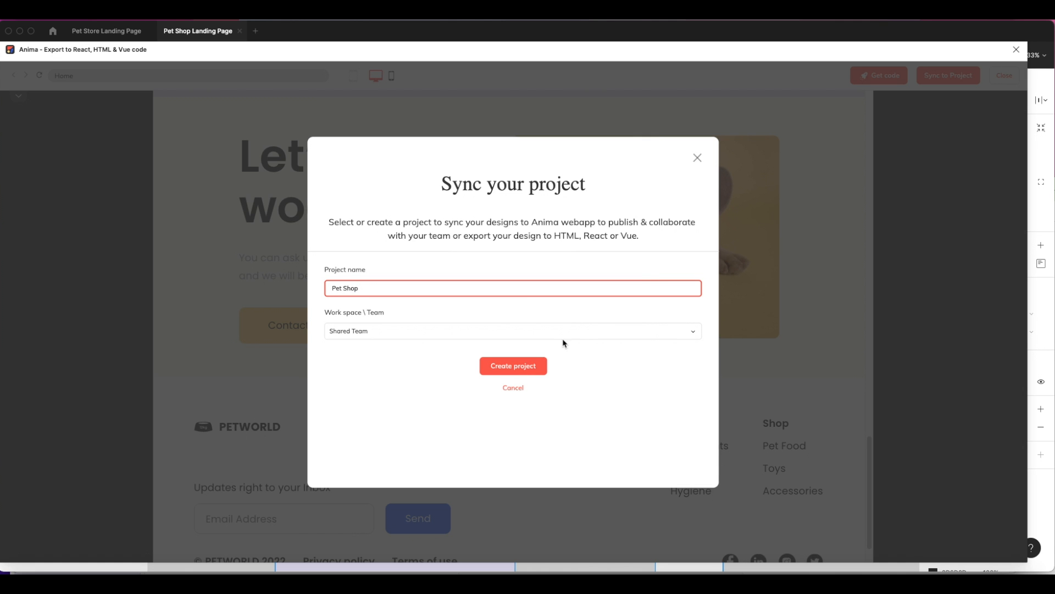
click(513, 366)
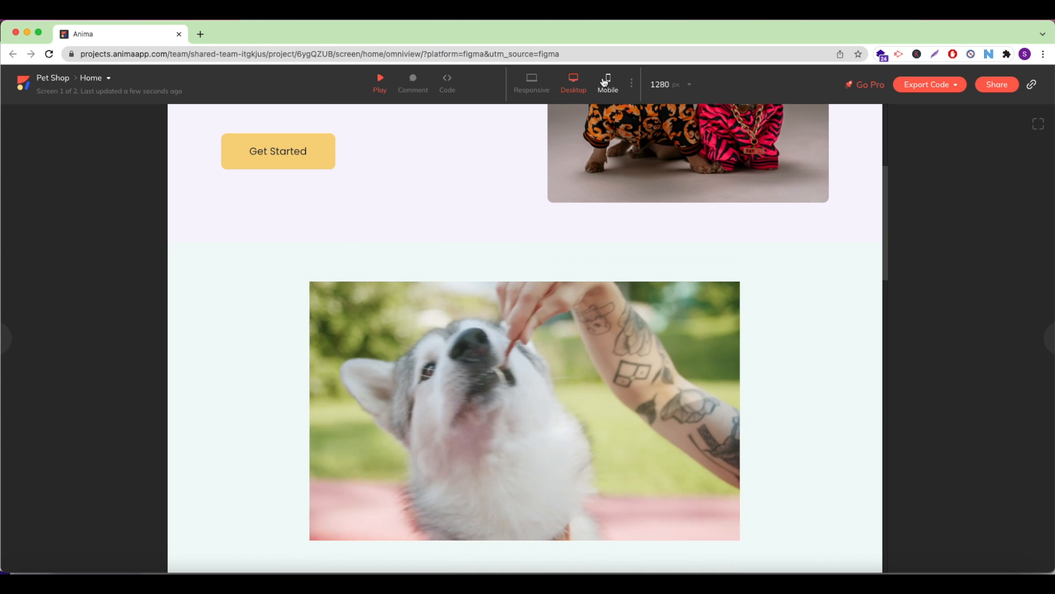
- Switch the Pet Shop prototype to Mobile and scroll through the Home 360px screen
click(606, 81)
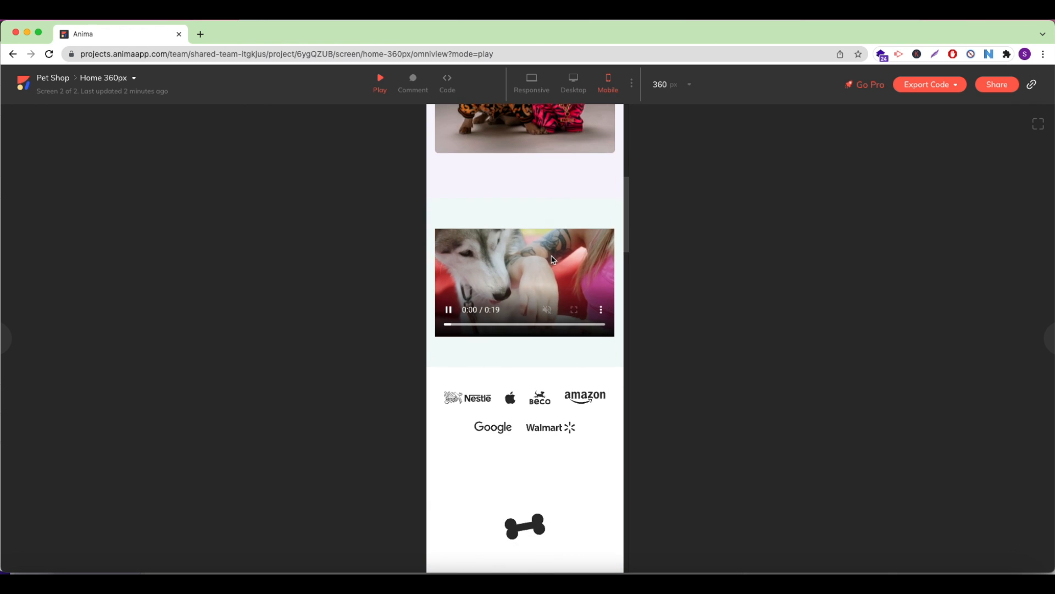
scroll(down, 3)
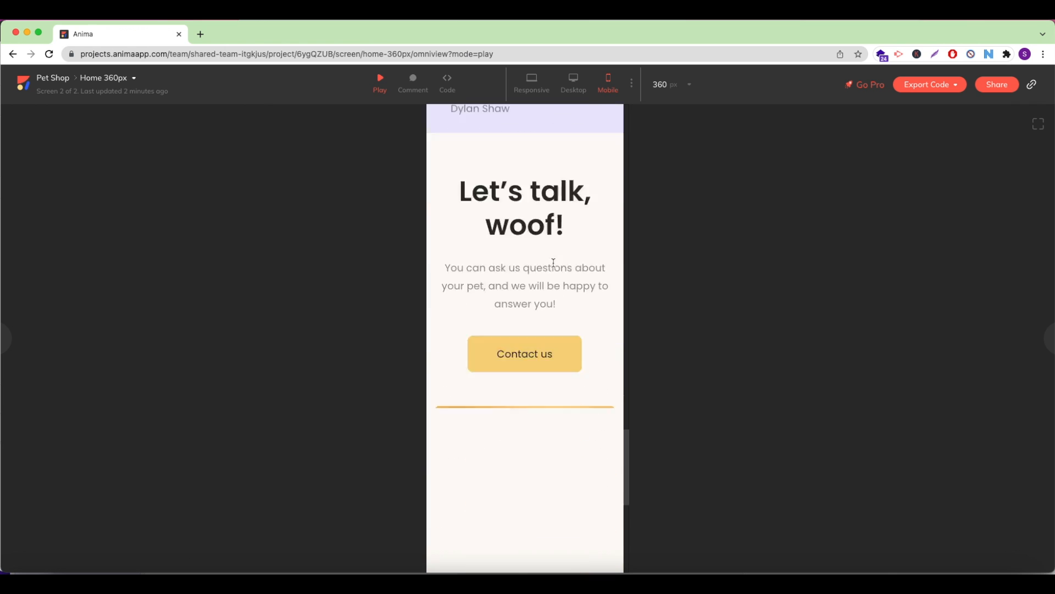
scroll(down, 3)
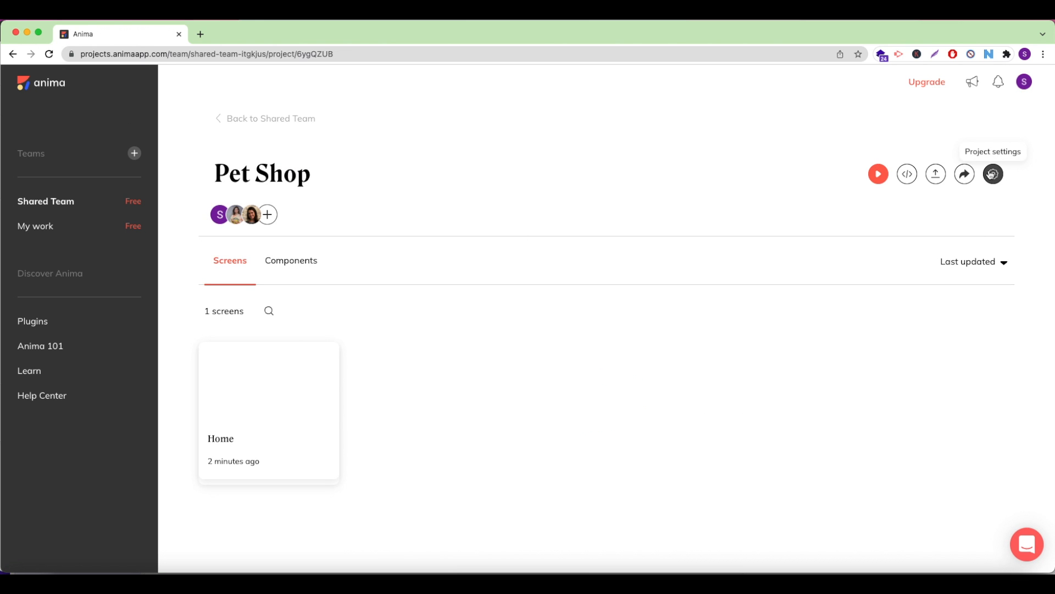
- Go from Pet Shop project settings through Invite guests to the Public link settings
click(992, 174)
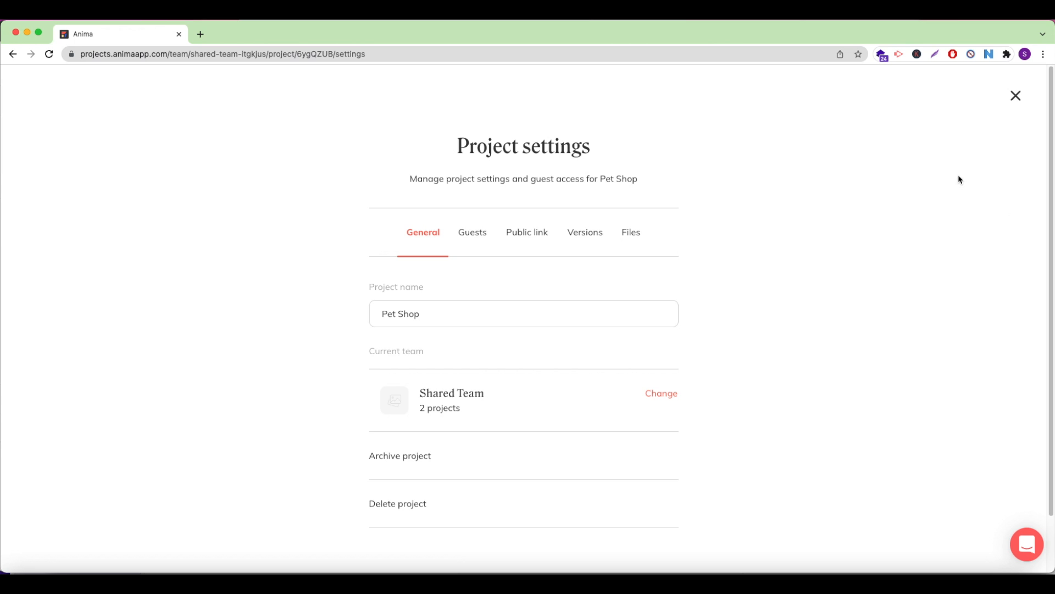
mouse_move(500, 272)
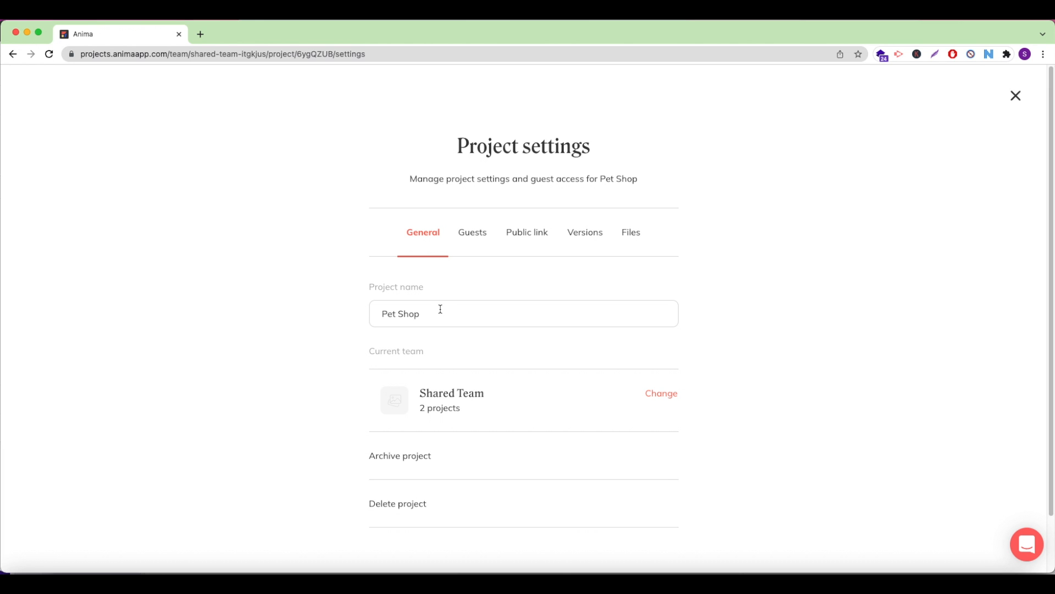
mouse_move(461, 456)
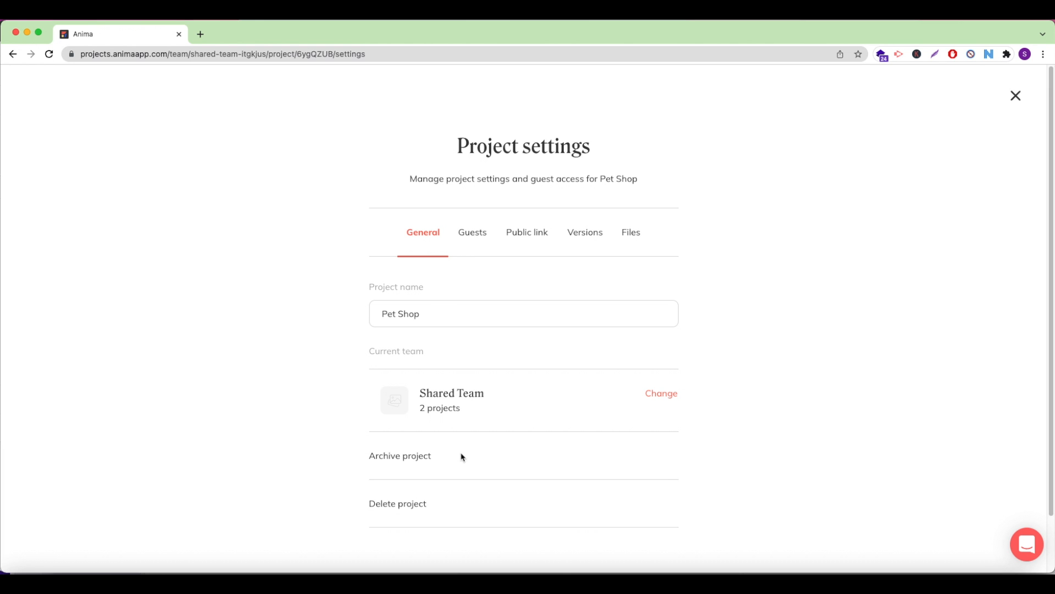
mouse_move(463, 270)
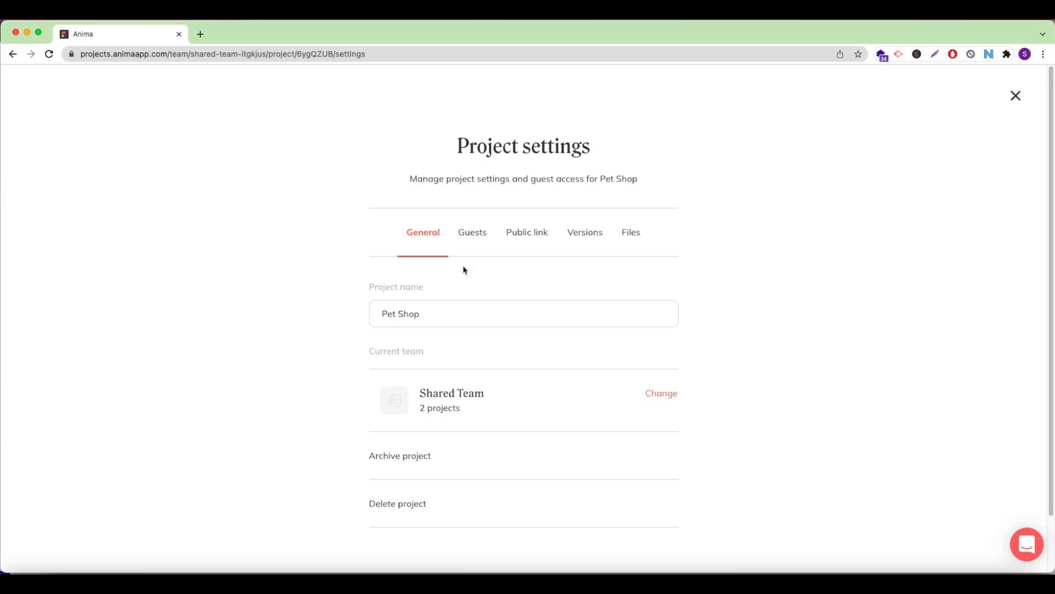
click(472, 232)
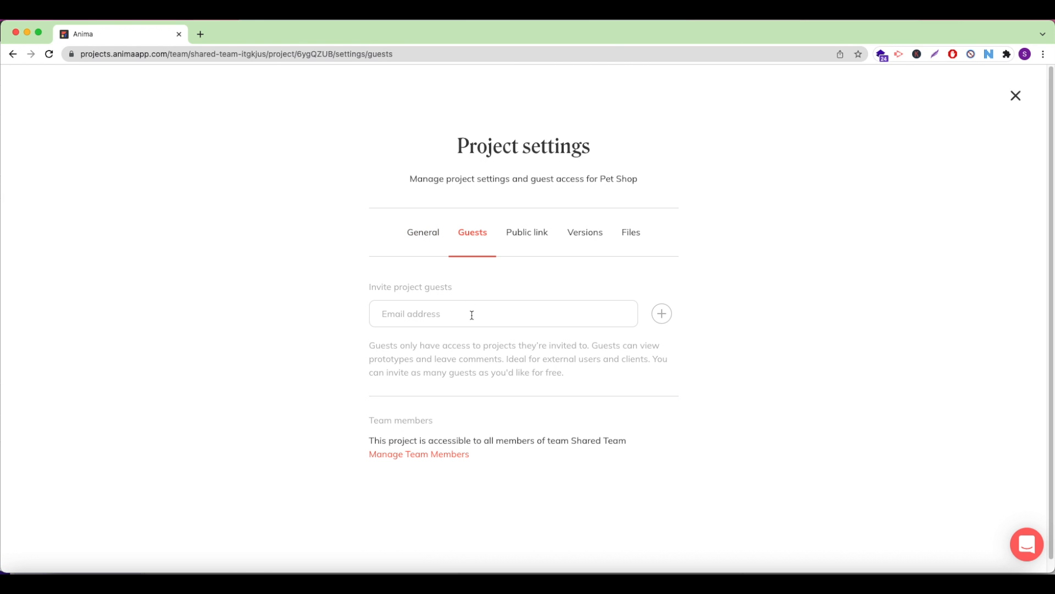
mouse_move(444, 465)
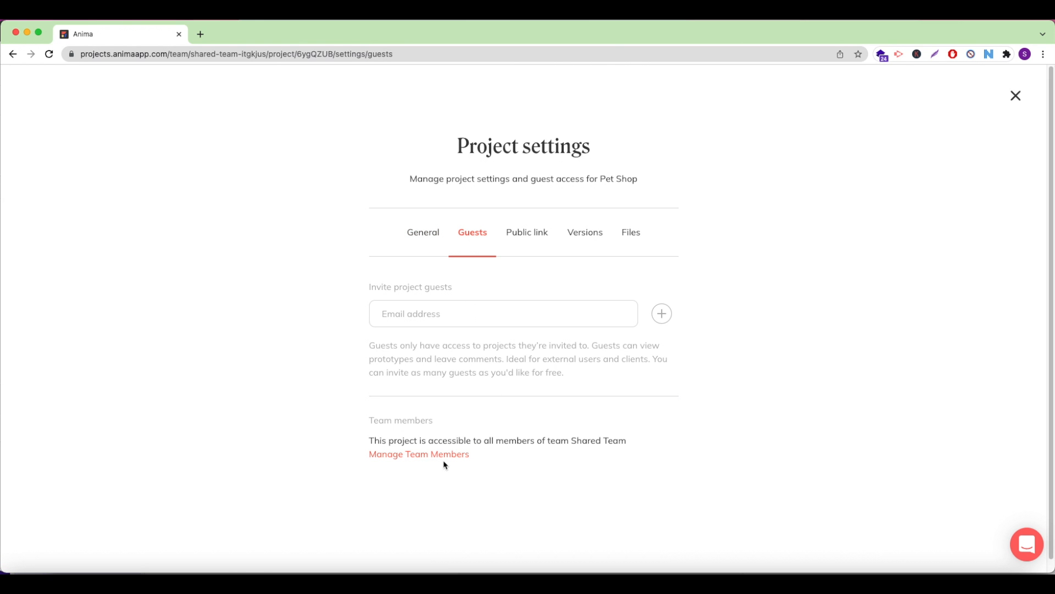
mouse_move(529, 266)
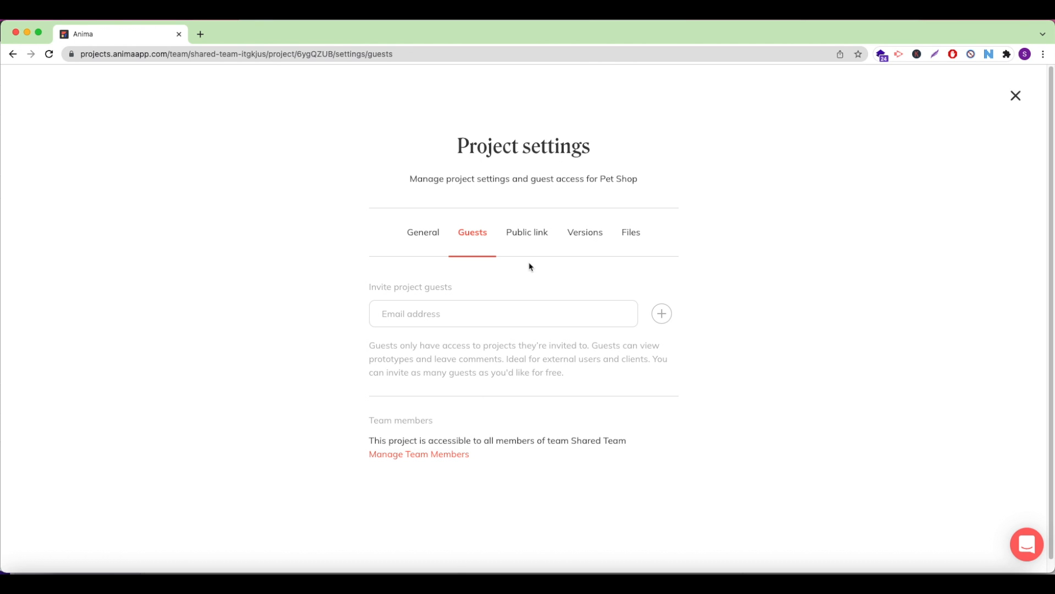
click(527, 232)
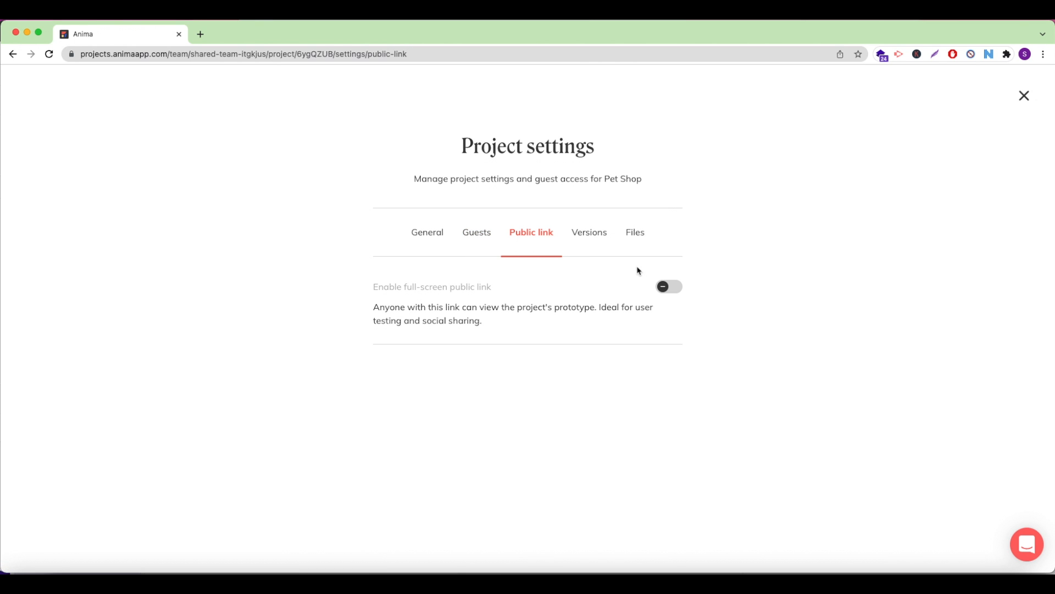
- Enable the full-screen public link and copy it
click(668, 286)
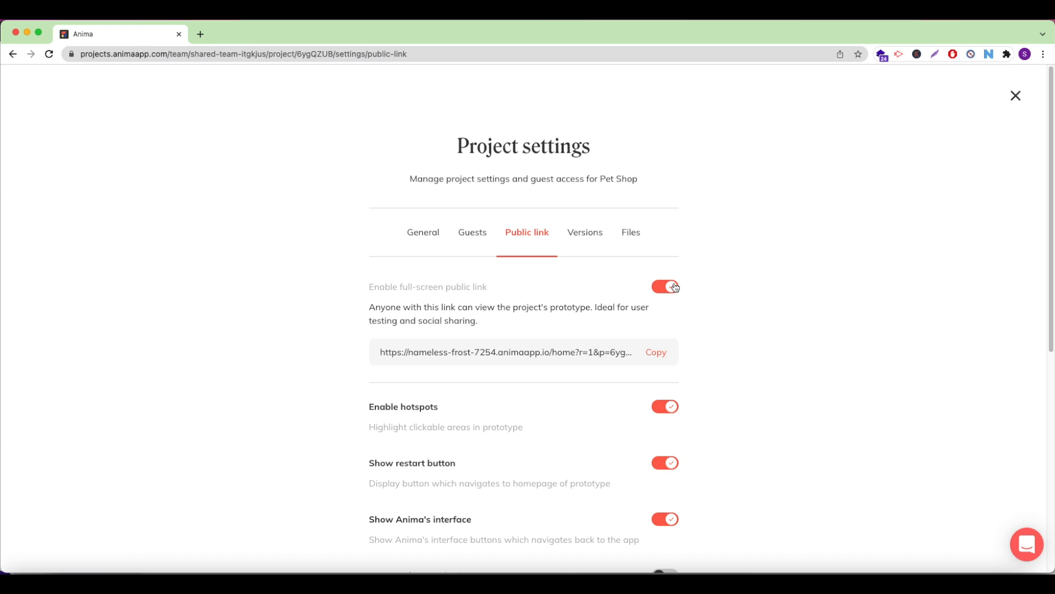
click(655, 352)
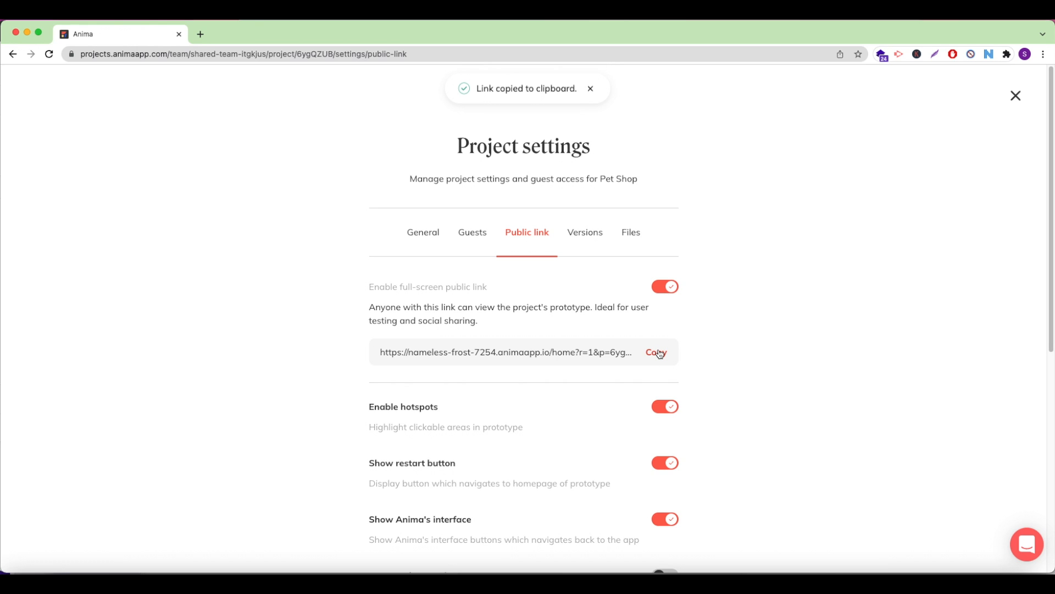
scroll(down, 3)
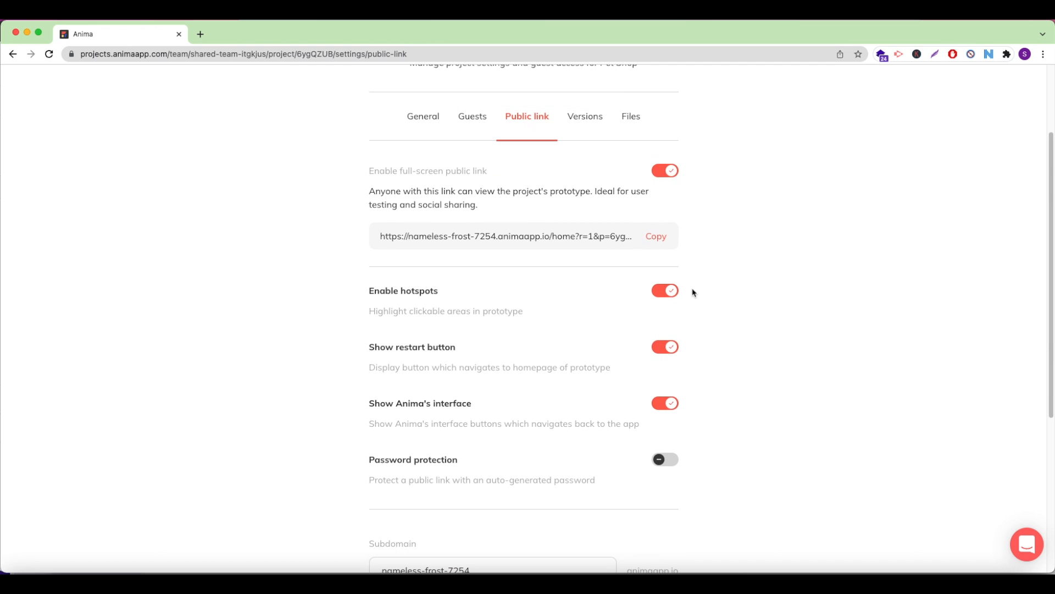
mouse_move(691, 341)
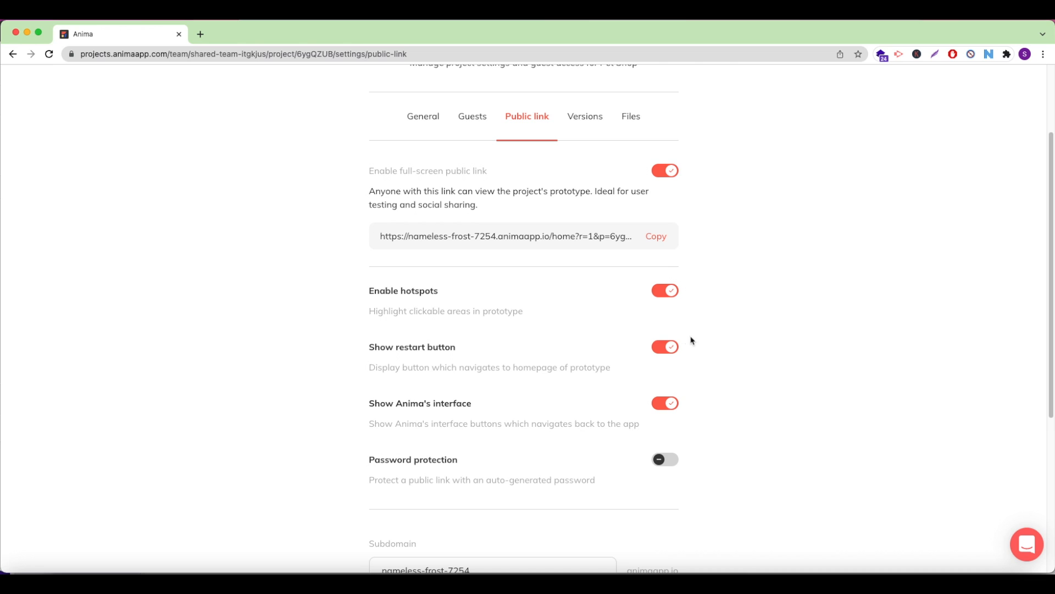
mouse_move(651, 328)
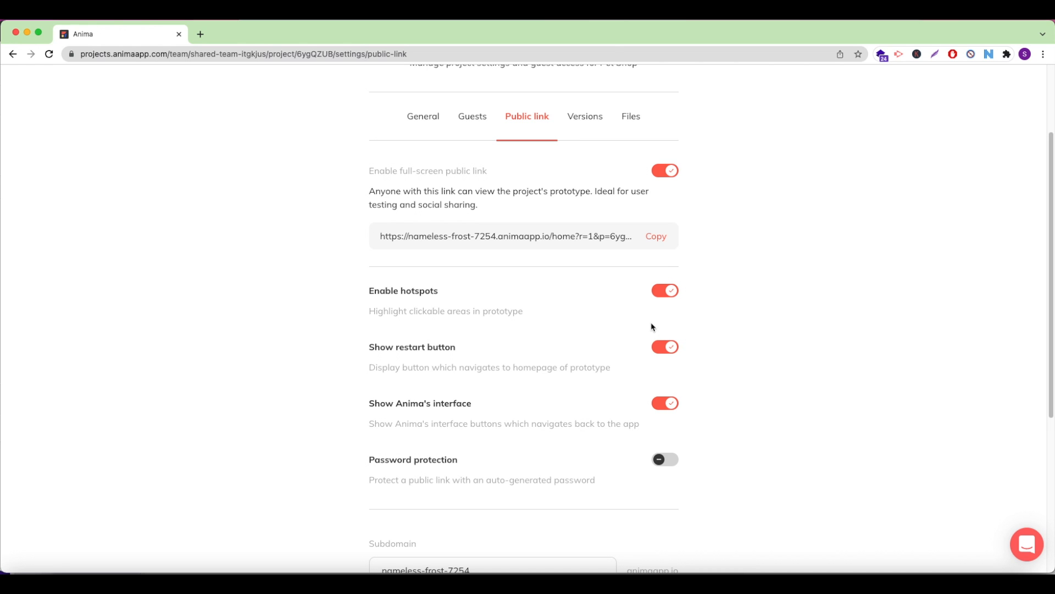
mouse_move(646, 393)
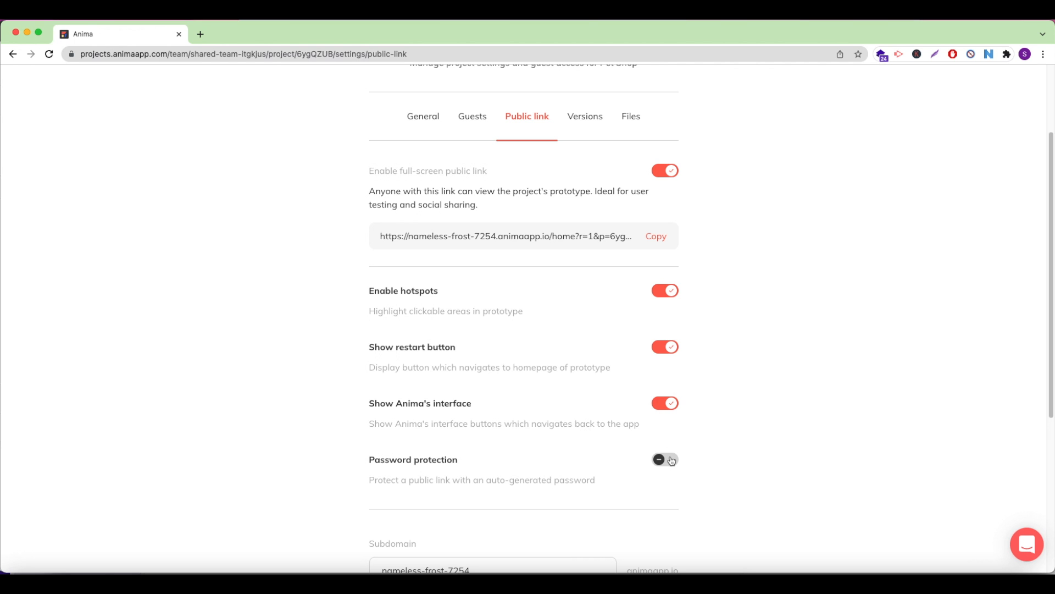
- Try password protection and leave it off, then try adding a custom domain
click(665, 459)
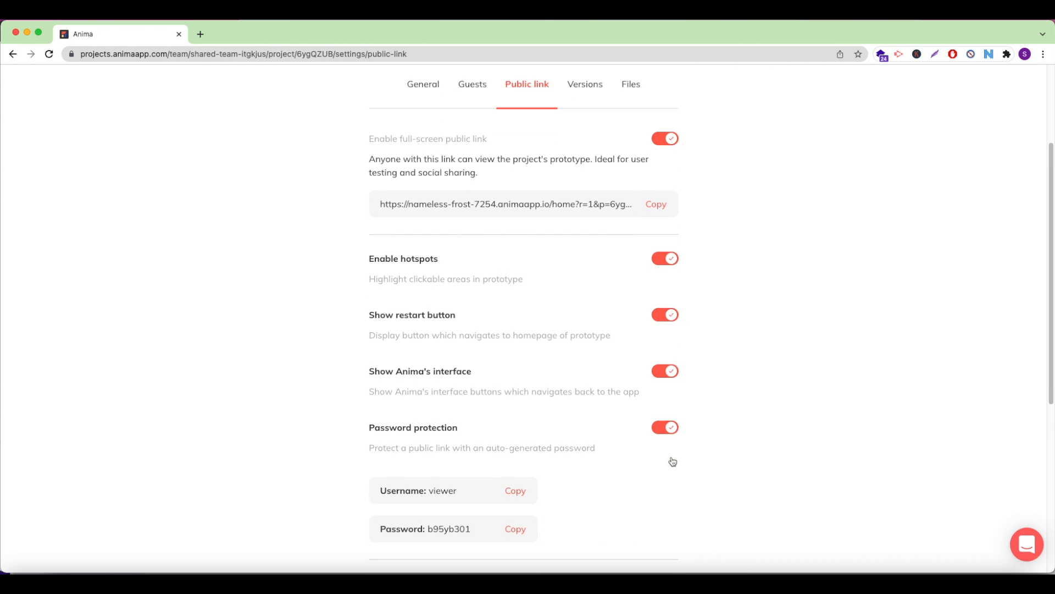
scroll(down, 3)
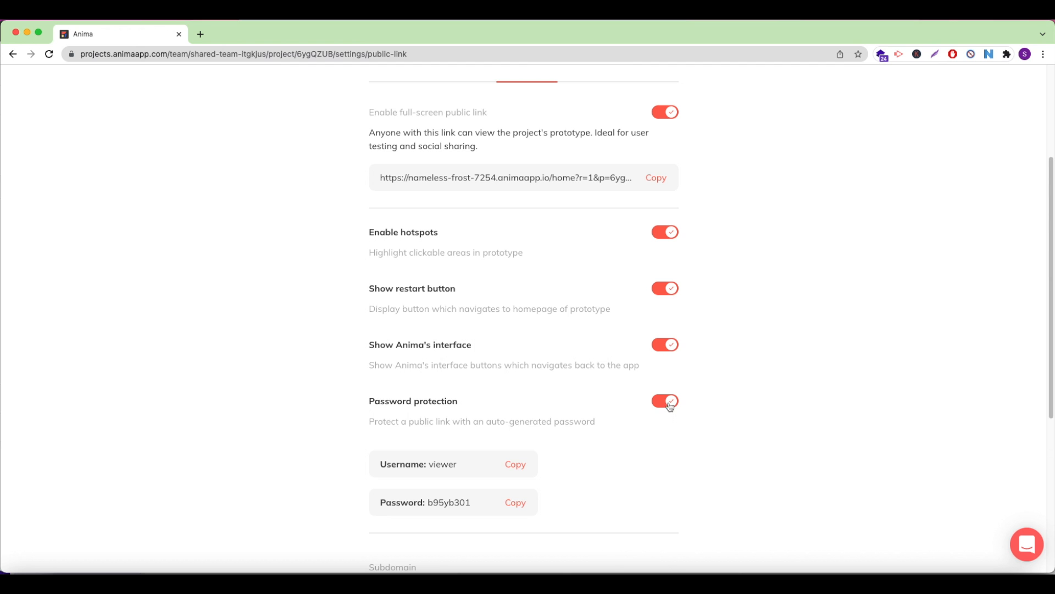
click(663, 401)
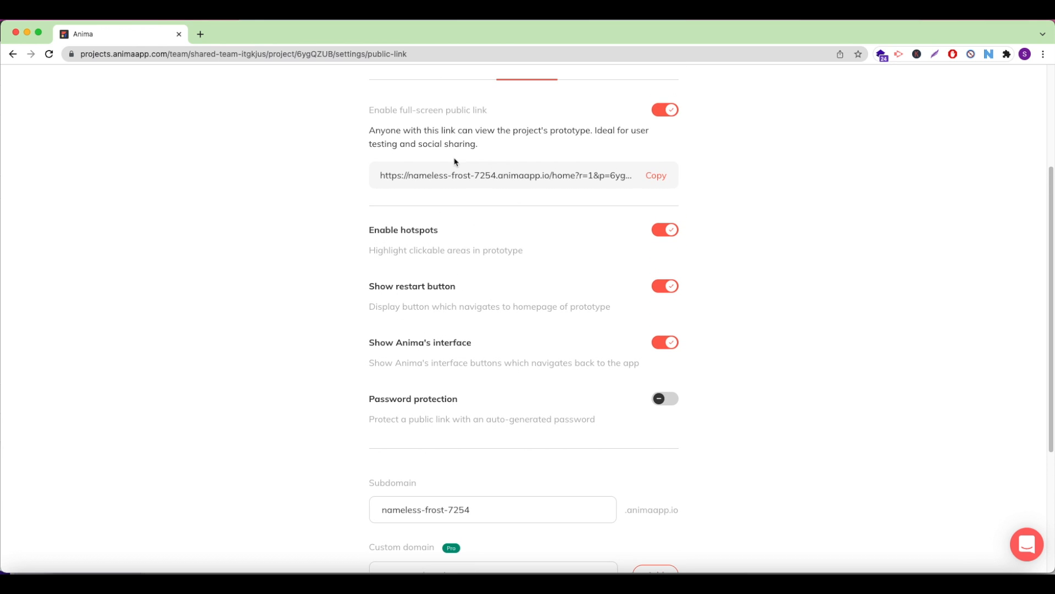
scroll(down, 3)
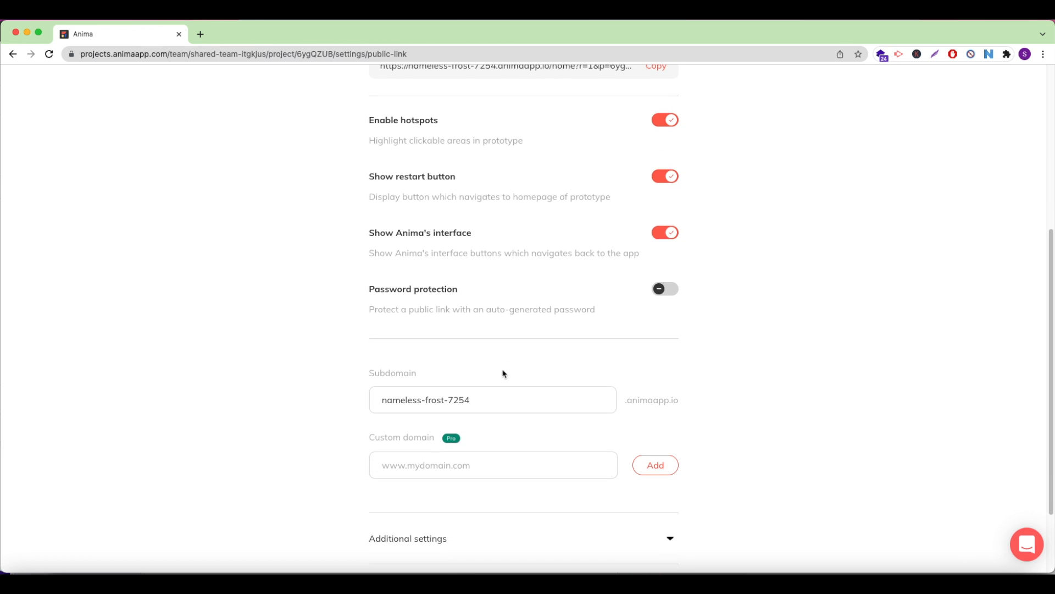
click(492, 464)
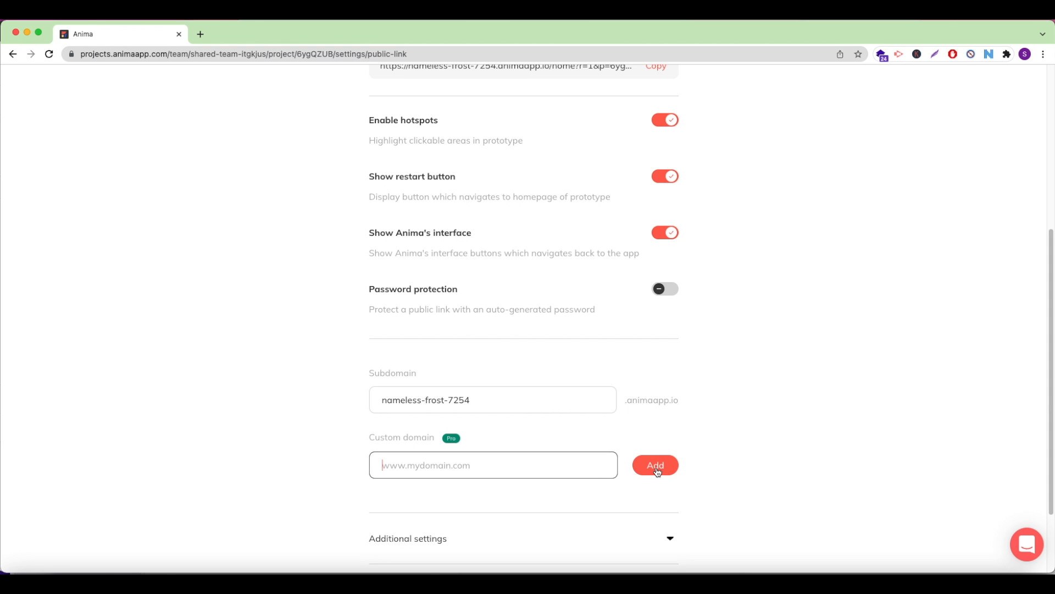
scroll(down, 3)
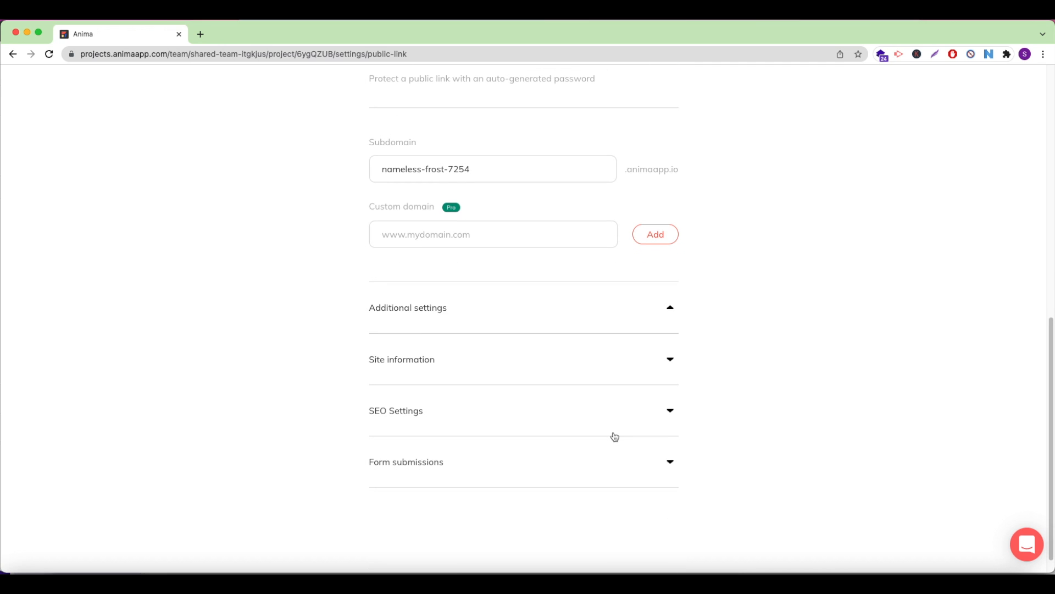
mouse_move(631, 366)
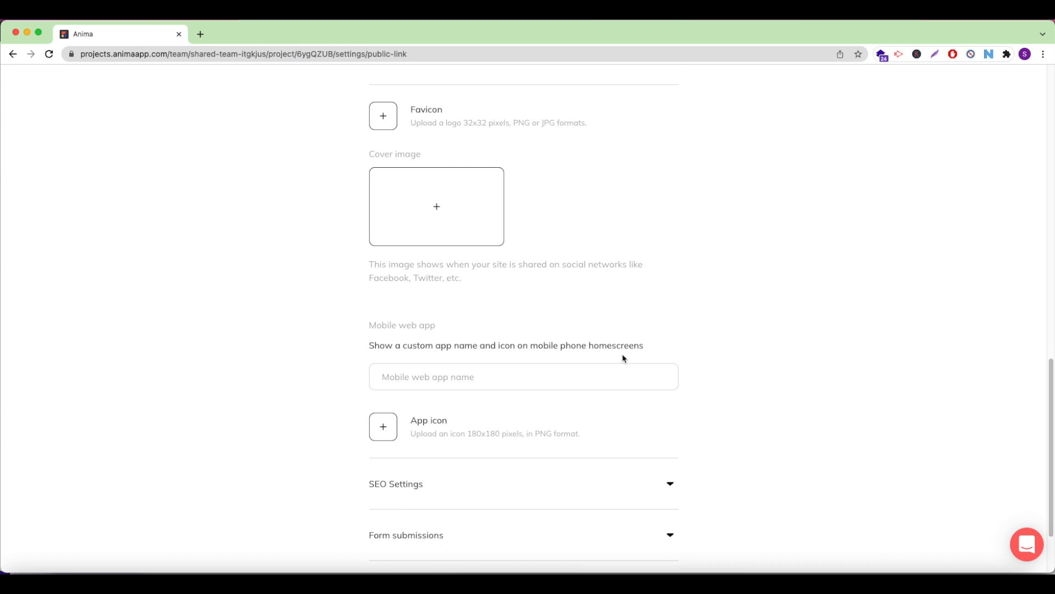
mouse_move(475, 275)
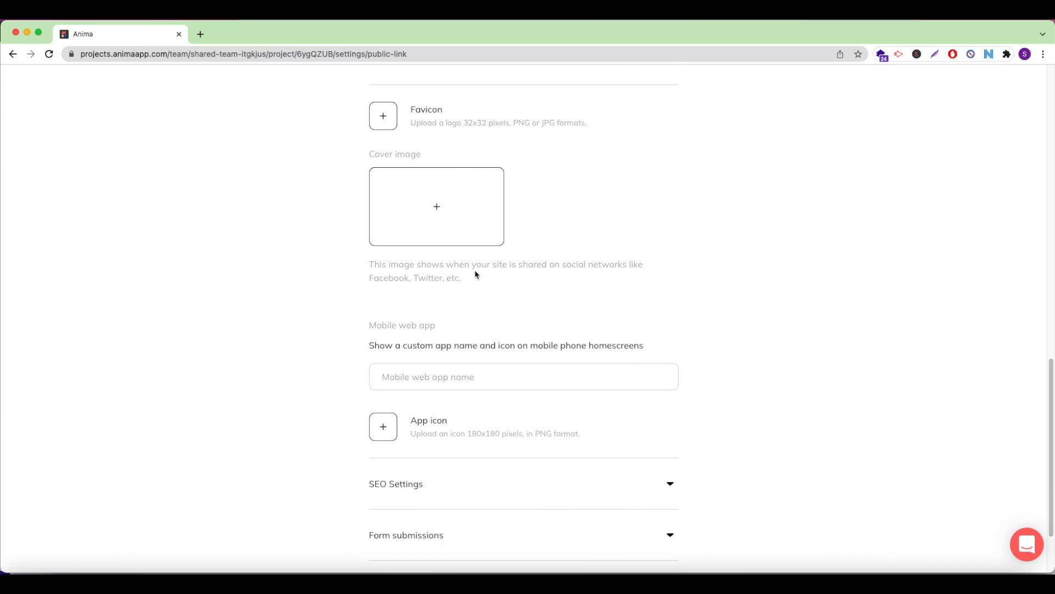
mouse_move(459, 219)
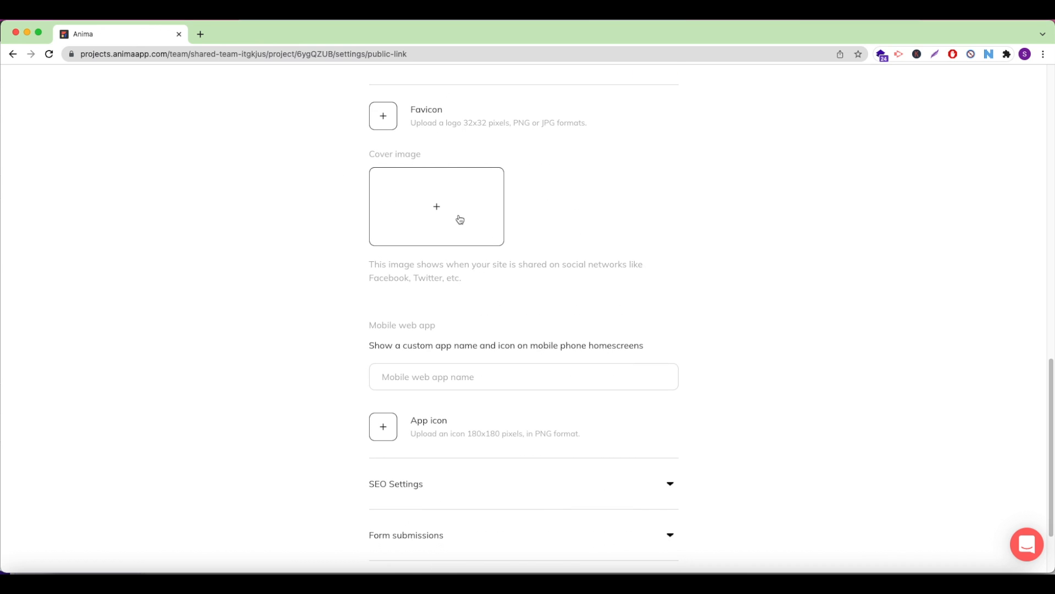
mouse_move(471, 357)
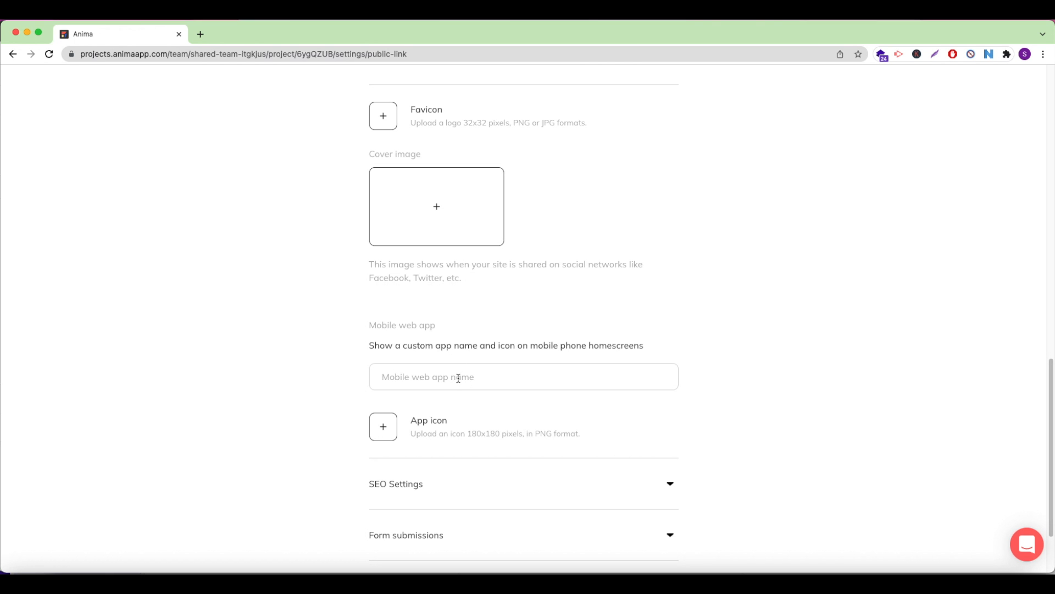
mouse_move(569, 486)
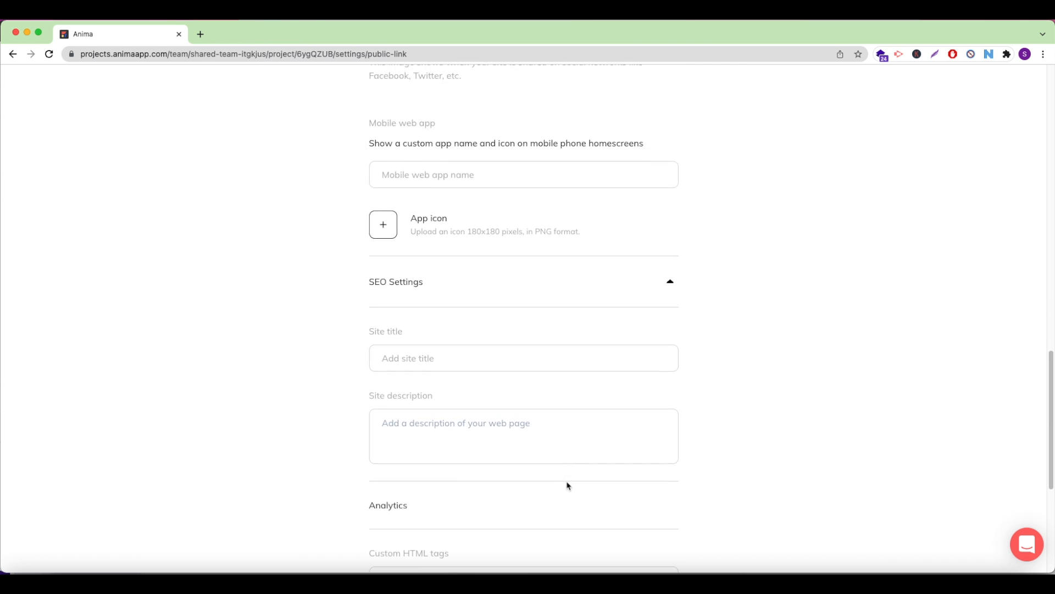
- Review the SEO options, switch to Versions and launch the live version 1 of the site
scroll(down, 3)
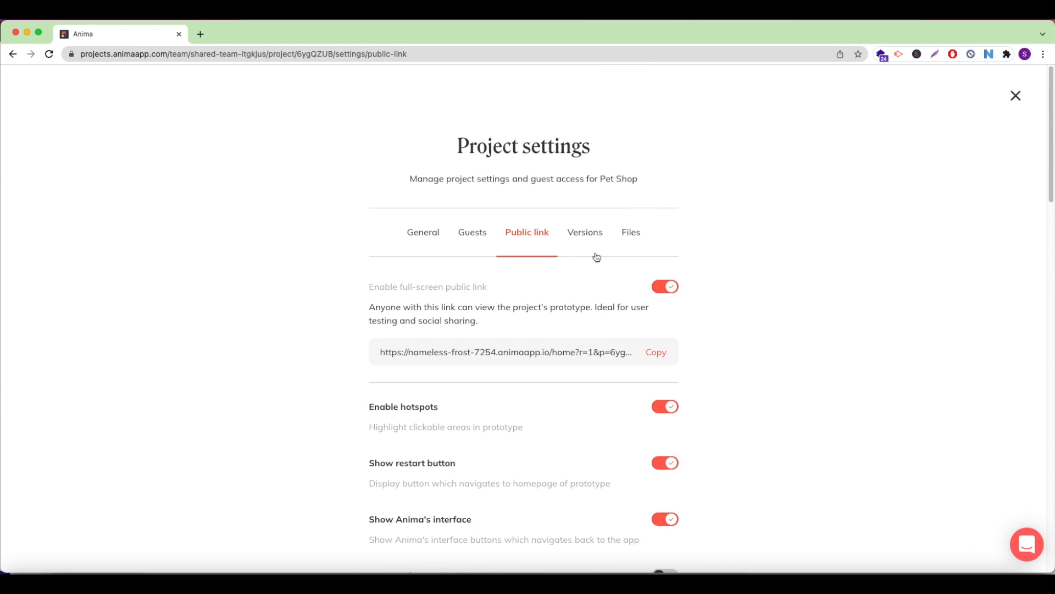
click(588, 232)
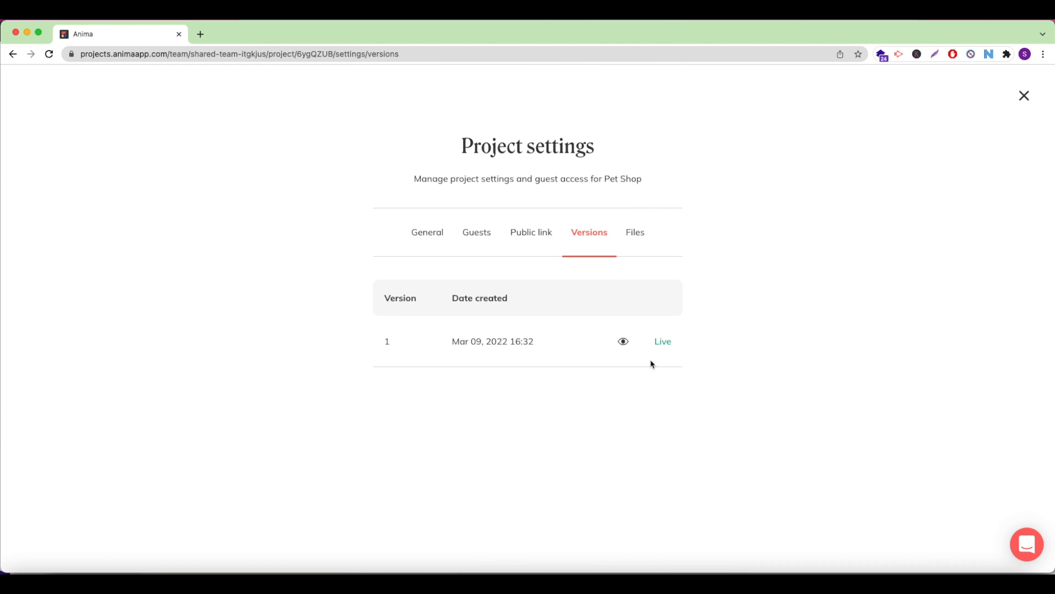
mouse_move(665, 355)
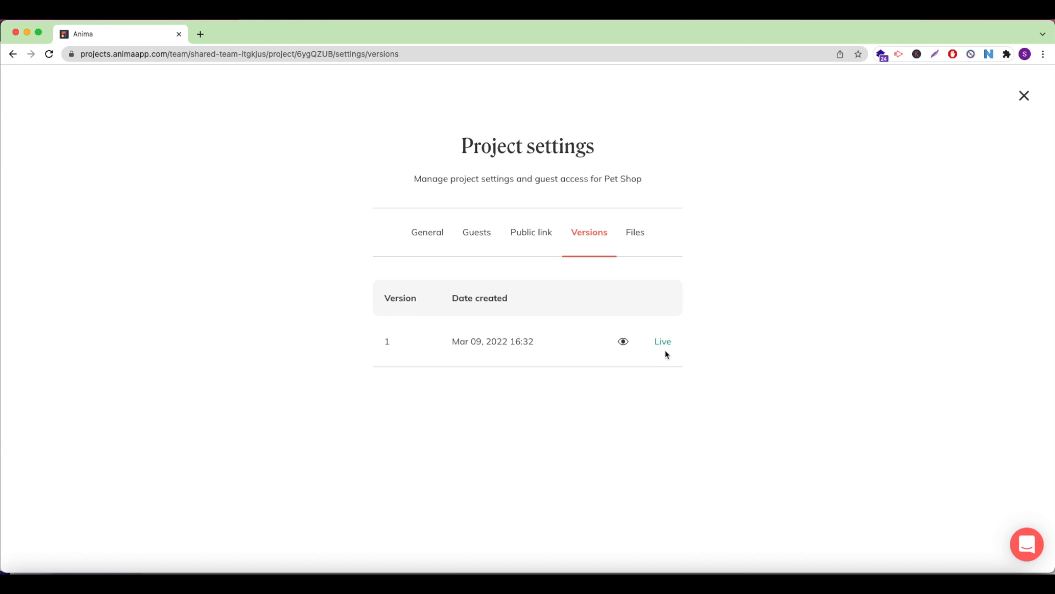
click(661, 341)
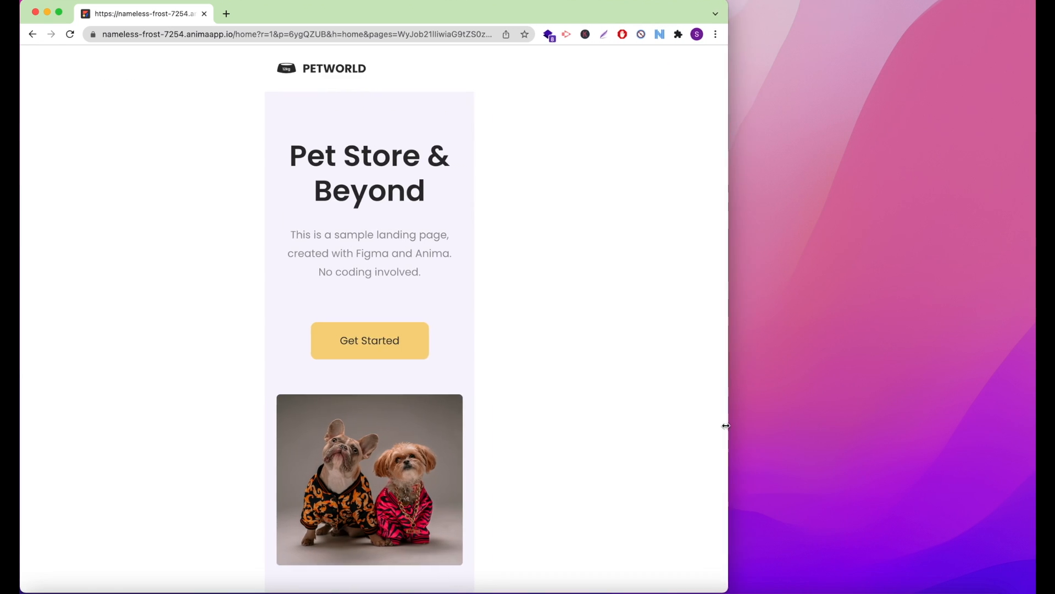
- Narrow the Chrome window to a phone-like width and scroll down the Petworld page
drag(726, 426, 614, 429)
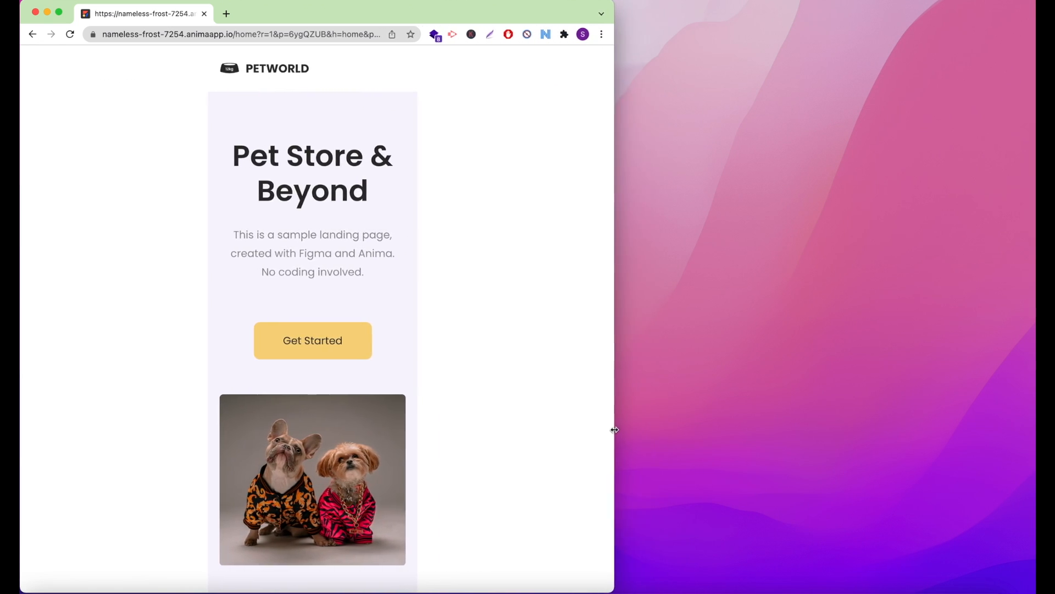
scroll(down, 3)
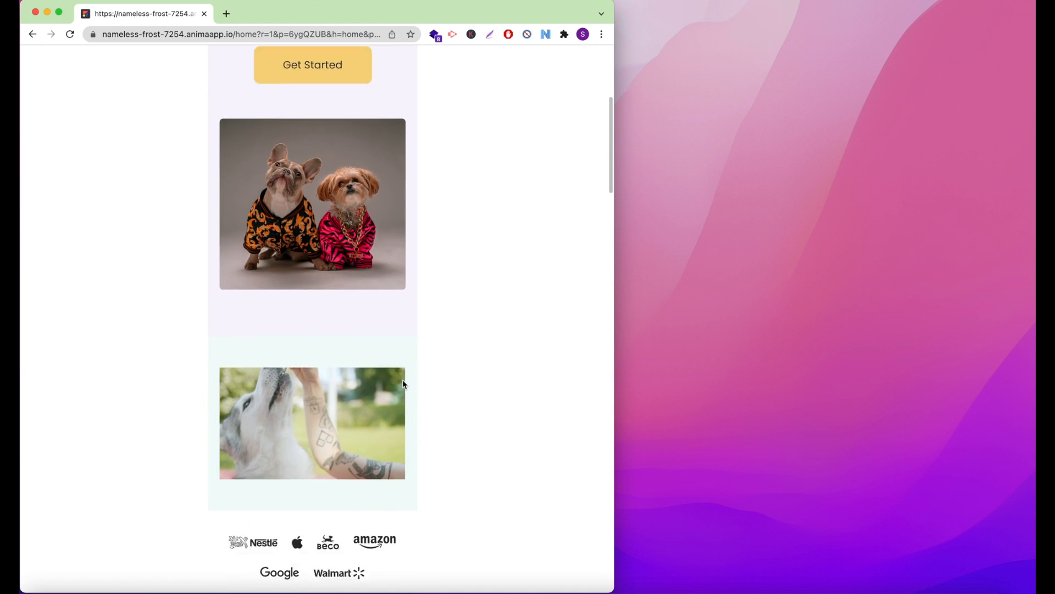
scroll(down, 3)
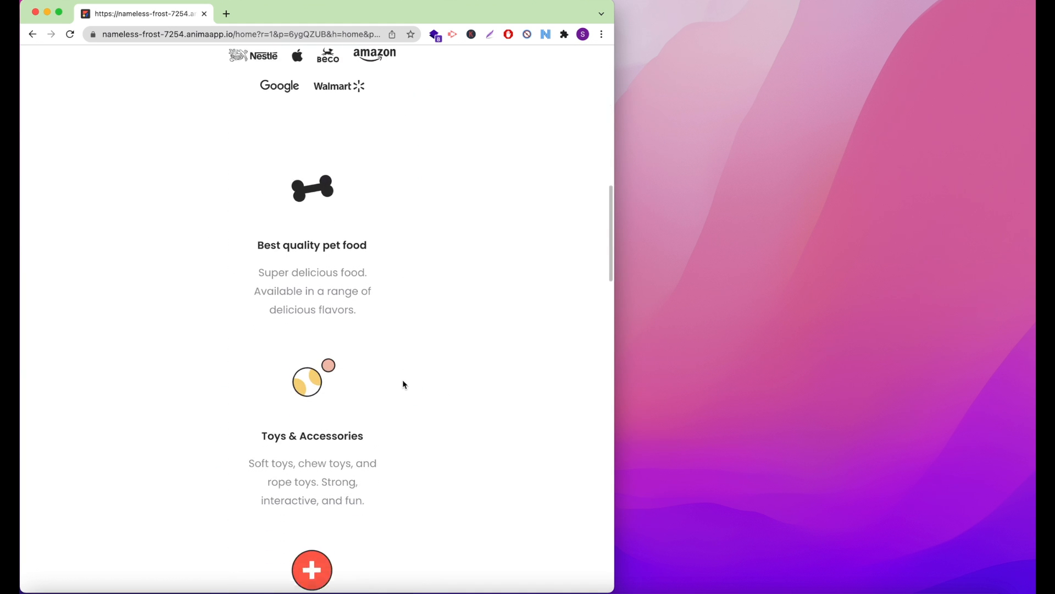